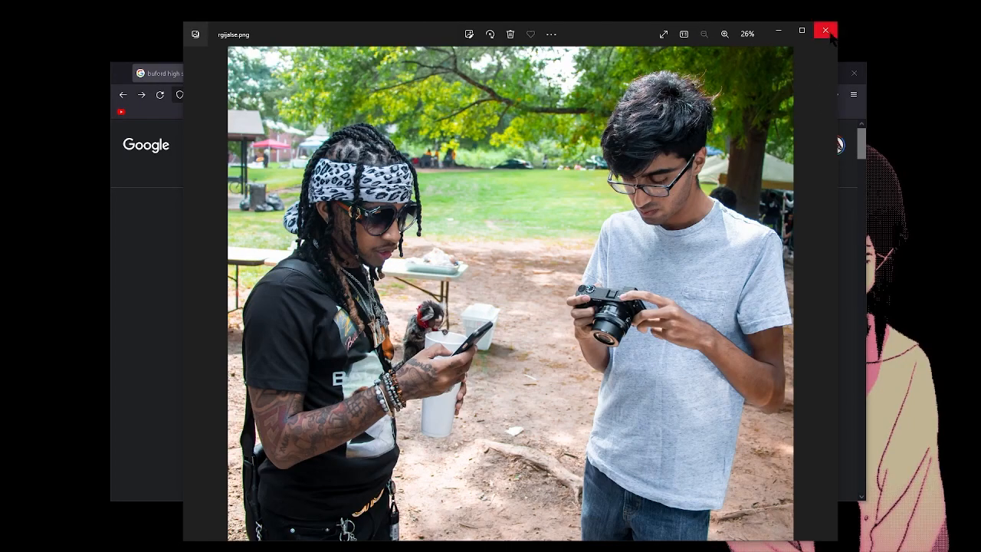
{"action": "mouse_move", "coordinate": [827, 31]}
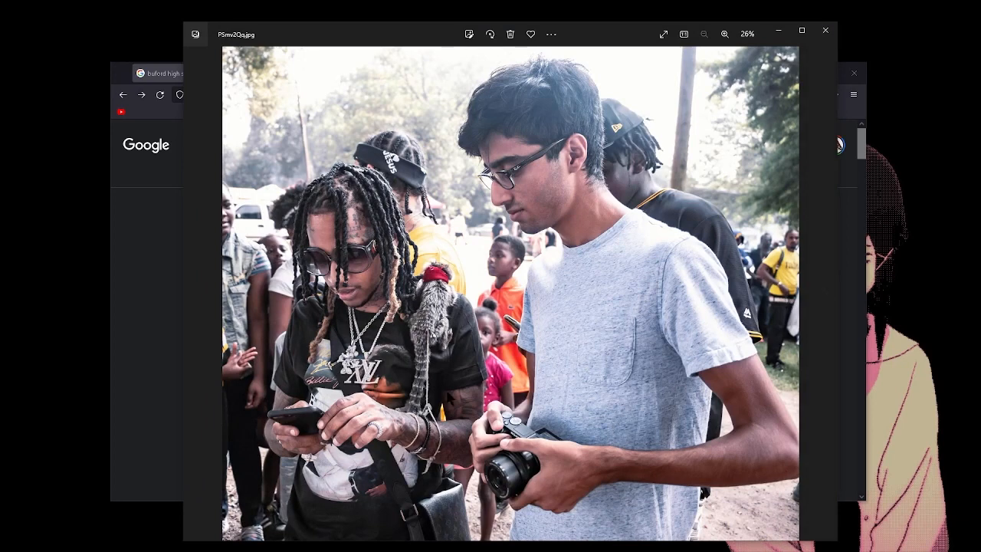
{"action": "mouse_move", "coordinate": [540, 374]}
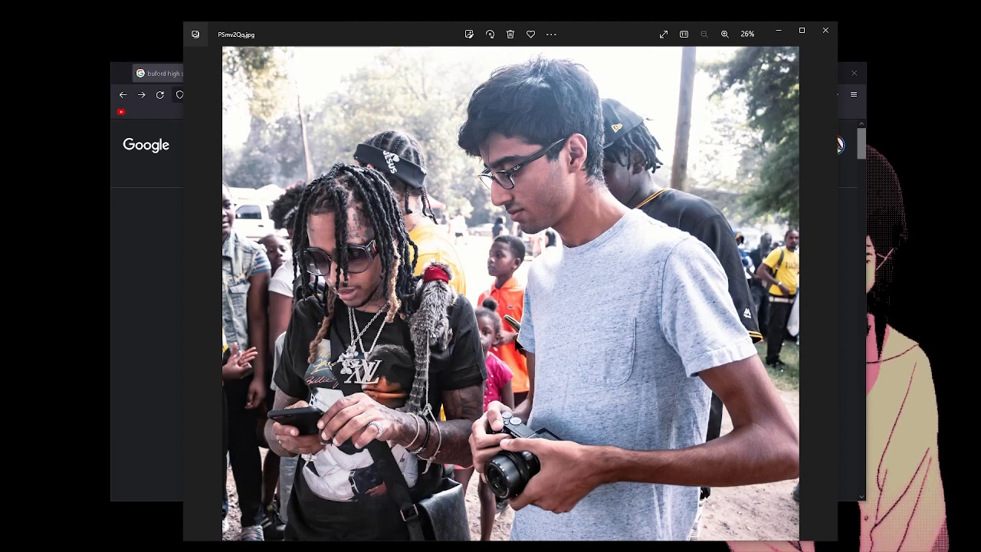
{"action": "mouse_move", "coordinate": [600, 309]}
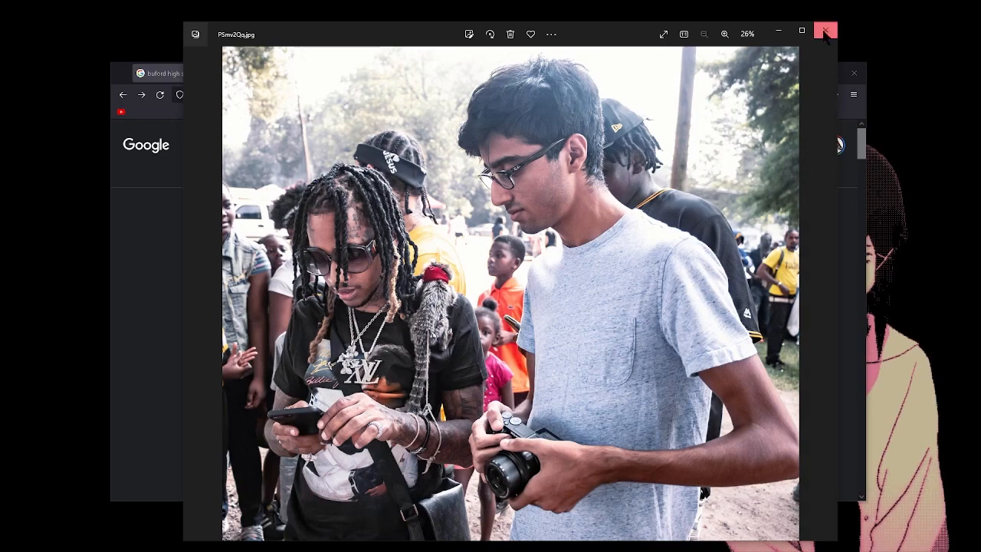
Close the Photos viewer to return to the Google results for Buford High School alumni.
{"action": "left_click", "coordinate": [826, 34]}
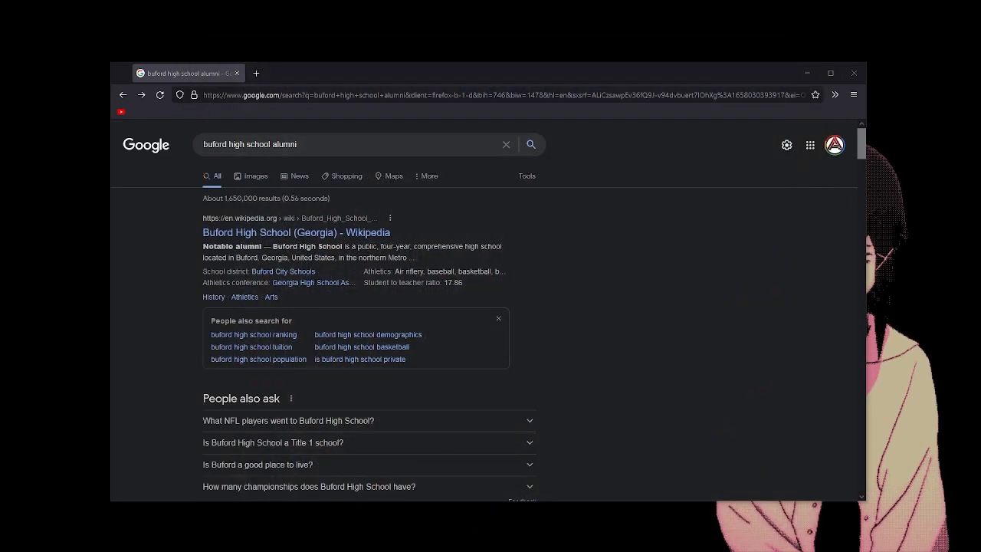